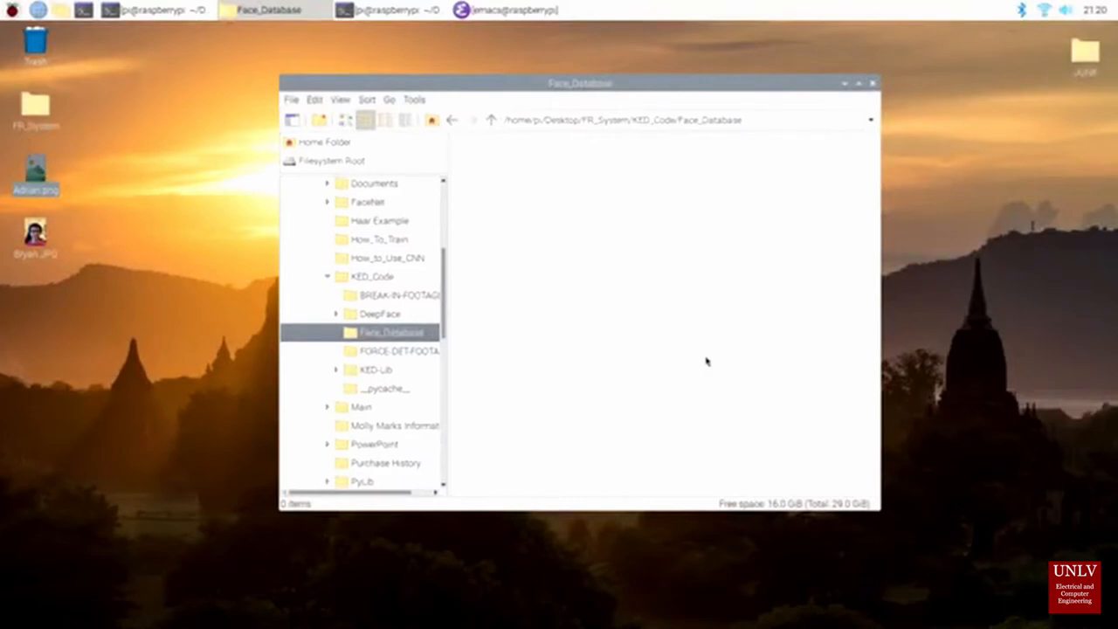
{"action": "mouse_move", "coordinate": [856, 386]}
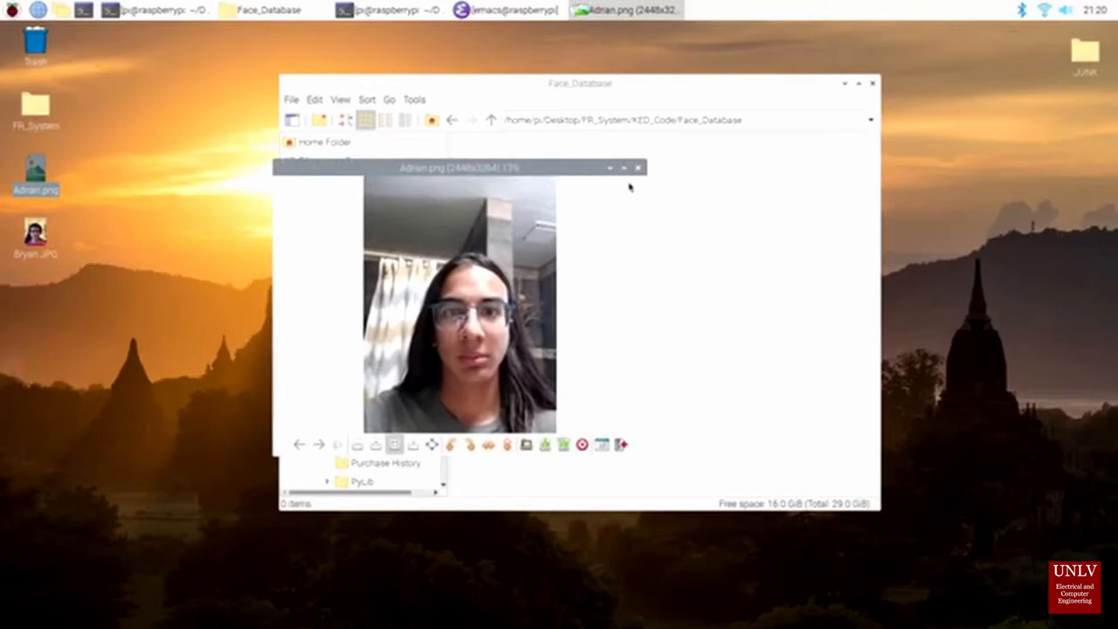
- View the second desktop face photo, the man in glasses and a red shirt
{"action": "left_click", "coordinate": [635, 167]}
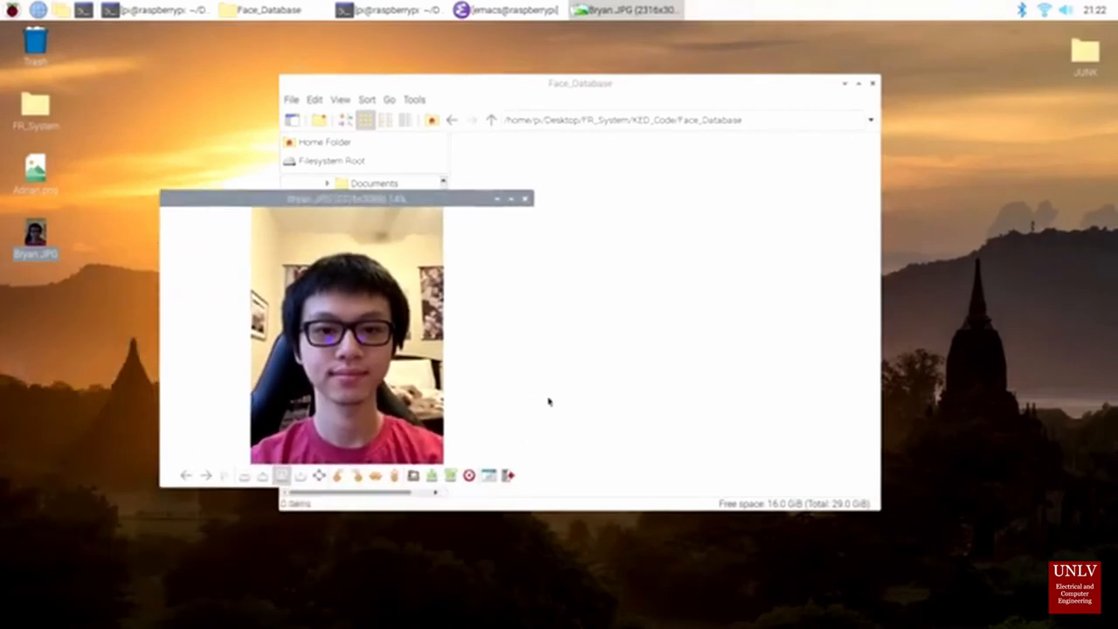
- Close the face photo and return to the KED Facial Recognition menu in the terminal
{"action": "left_click", "coordinate": [526, 199]}
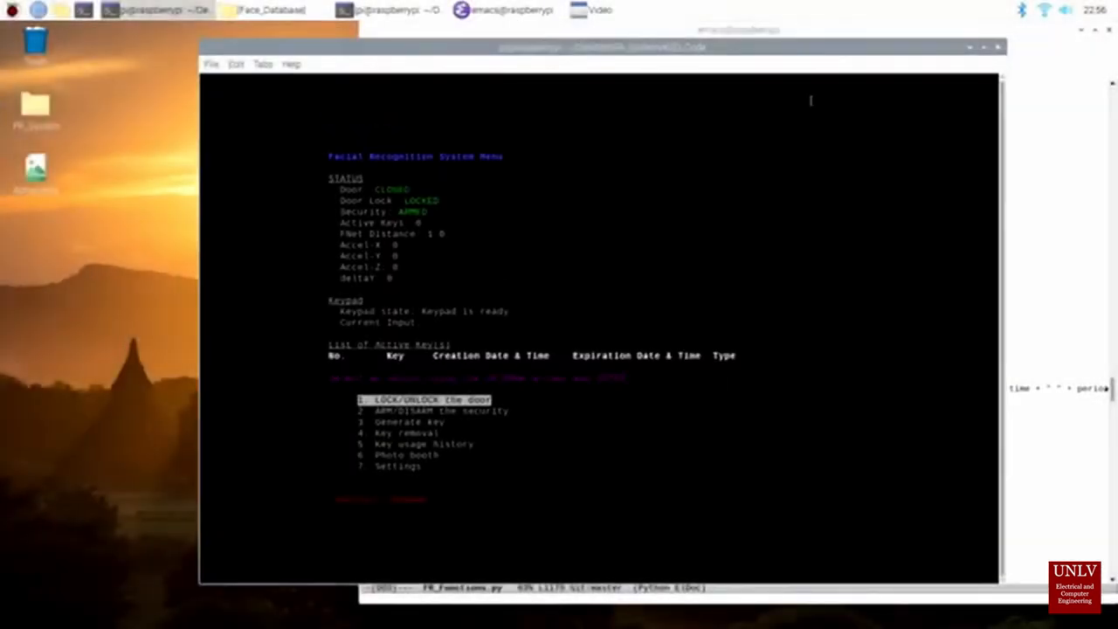
{"action": "key", "text": "Down"}
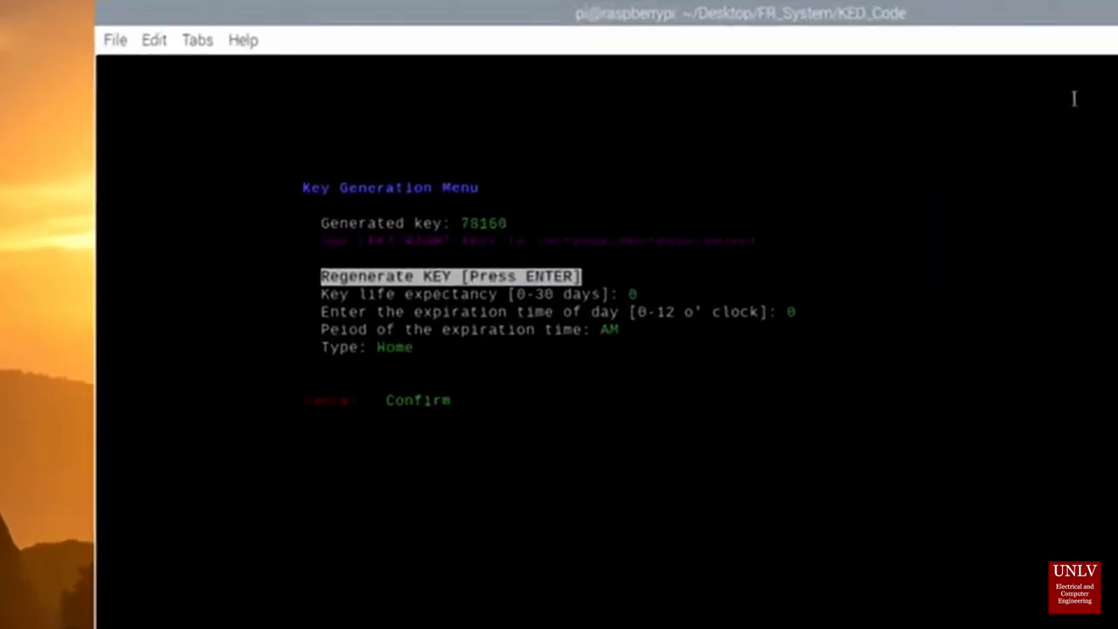
- Confirm the generated Home-type key so it appears among the active keys
{"action": "key", "text": "enter"}
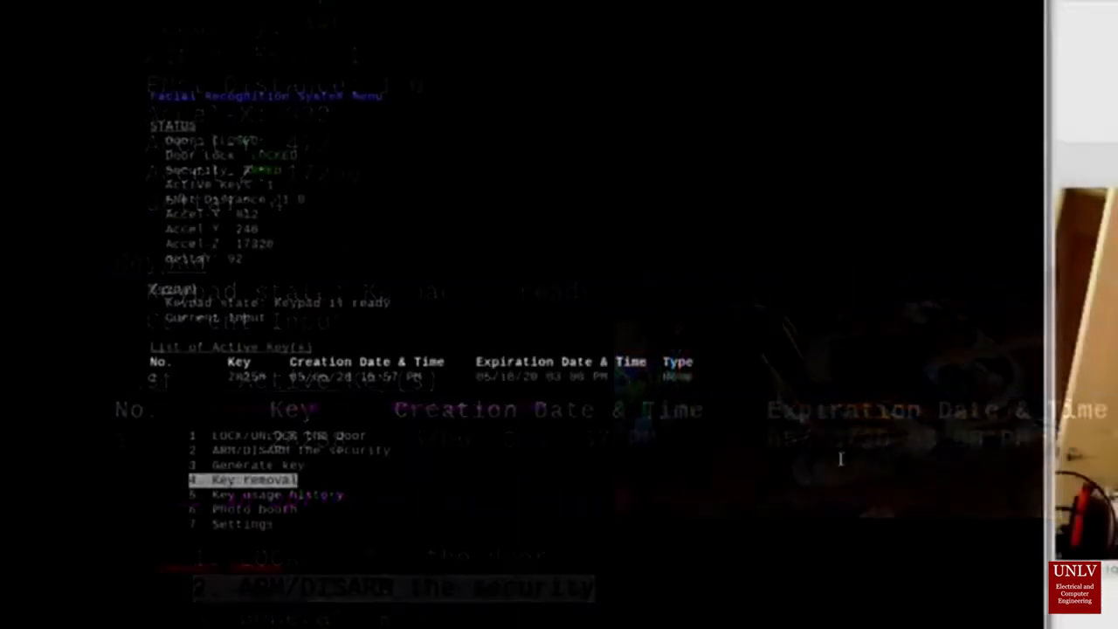
- Browse the FORCE-DET-FOOTAGE folder and view the first saved image, img_0.png
{"action": "left_click", "coordinate": [253, 478]}
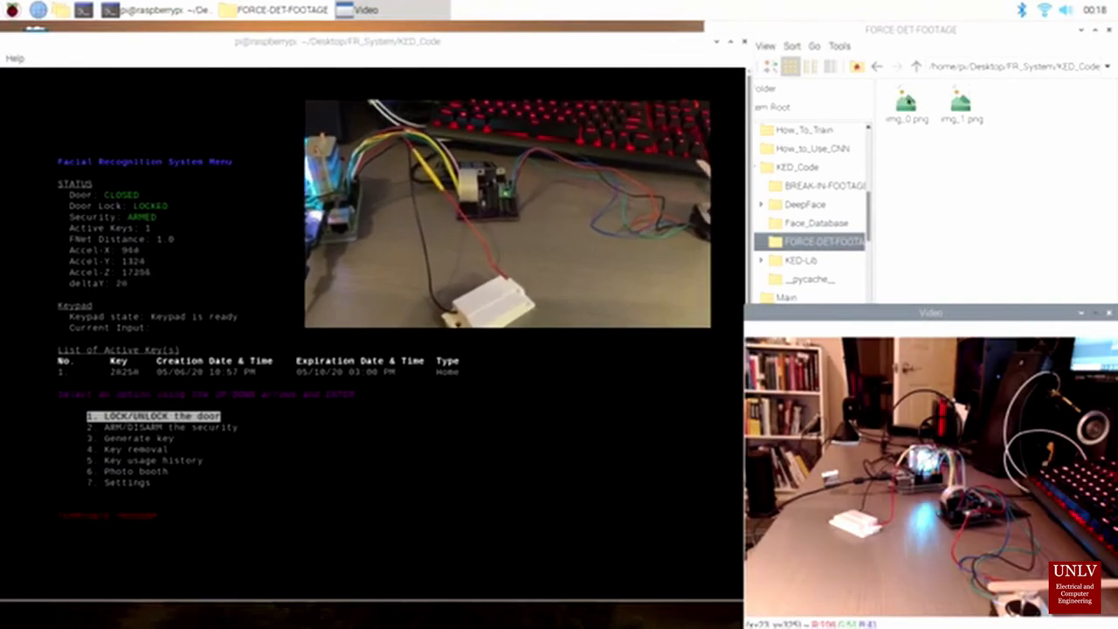
{"action": "double_click", "coordinate": [905, 99]}
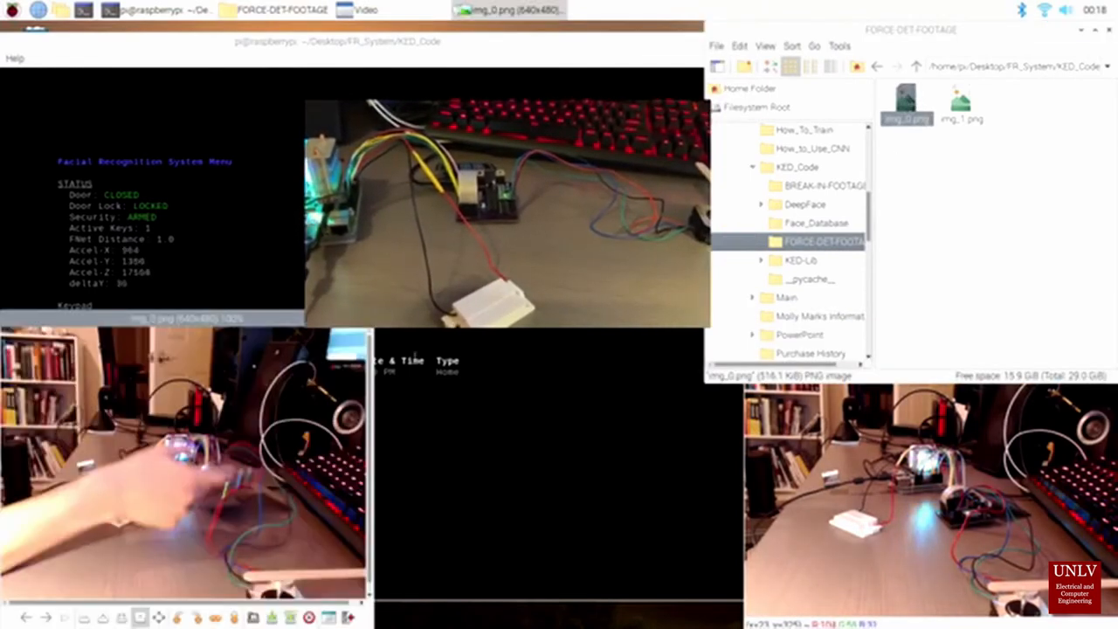